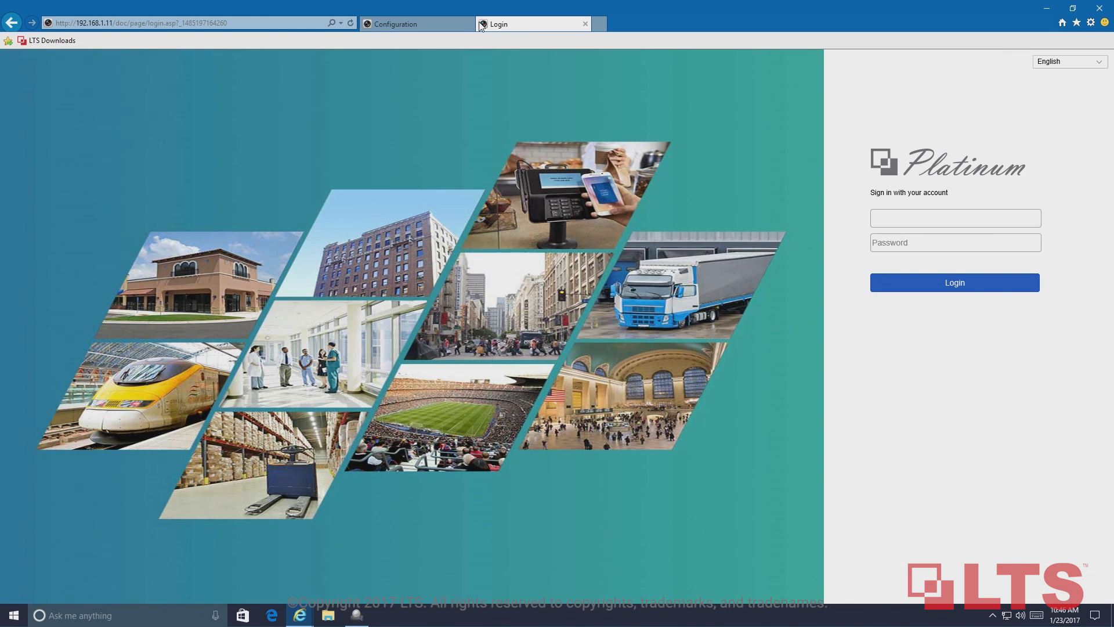
- Sign in as admin to bring up Camera 01's live lobby feed over the WLAN address
type("admin")
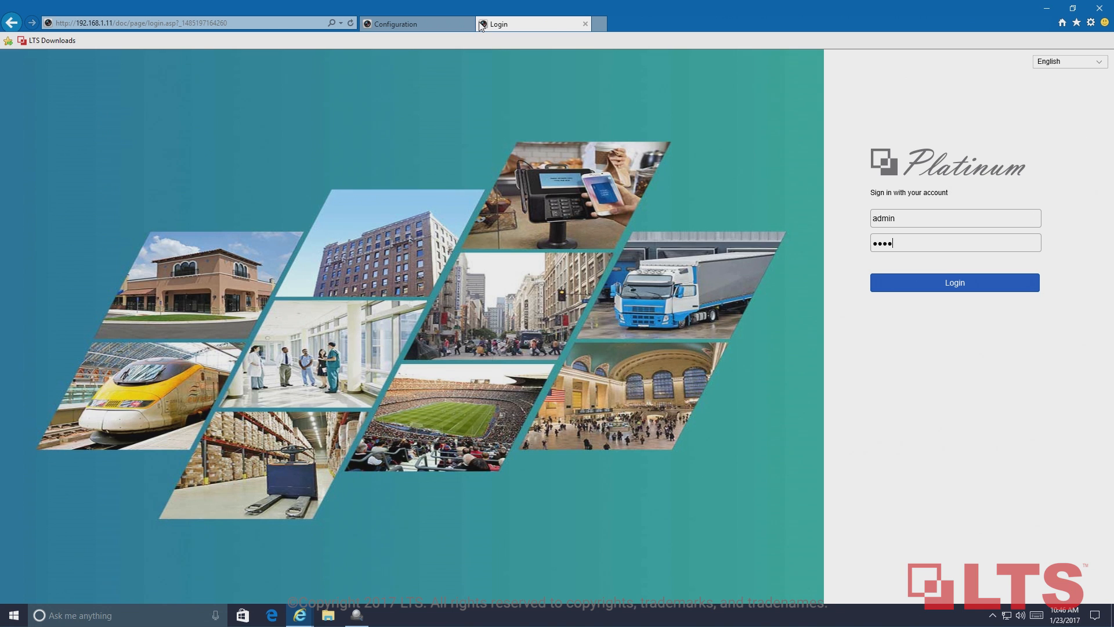
left_click(954, 282)
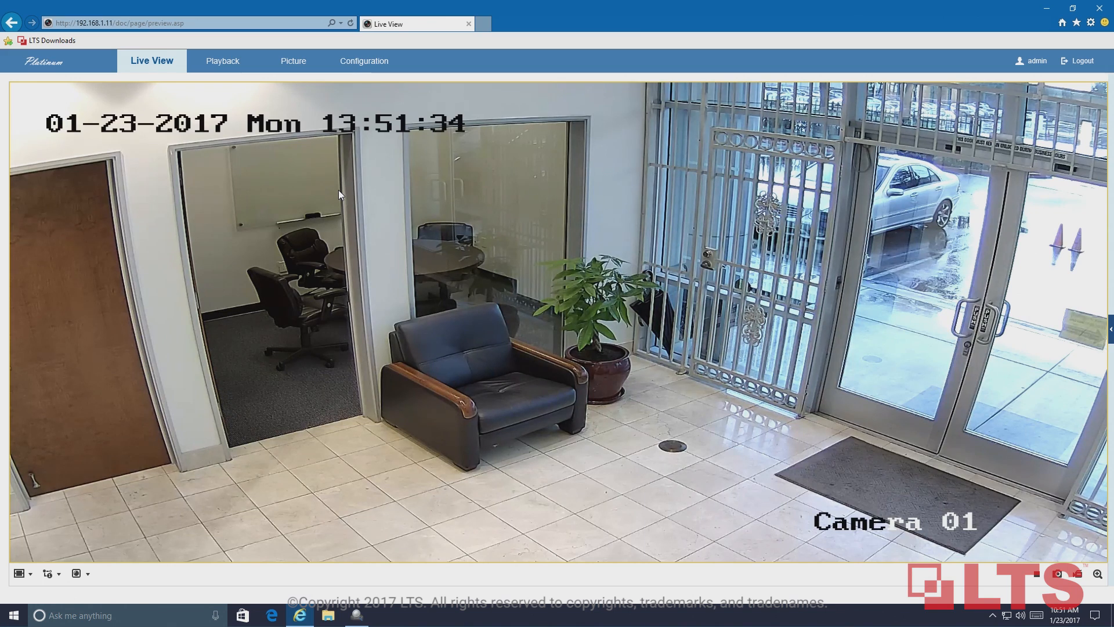